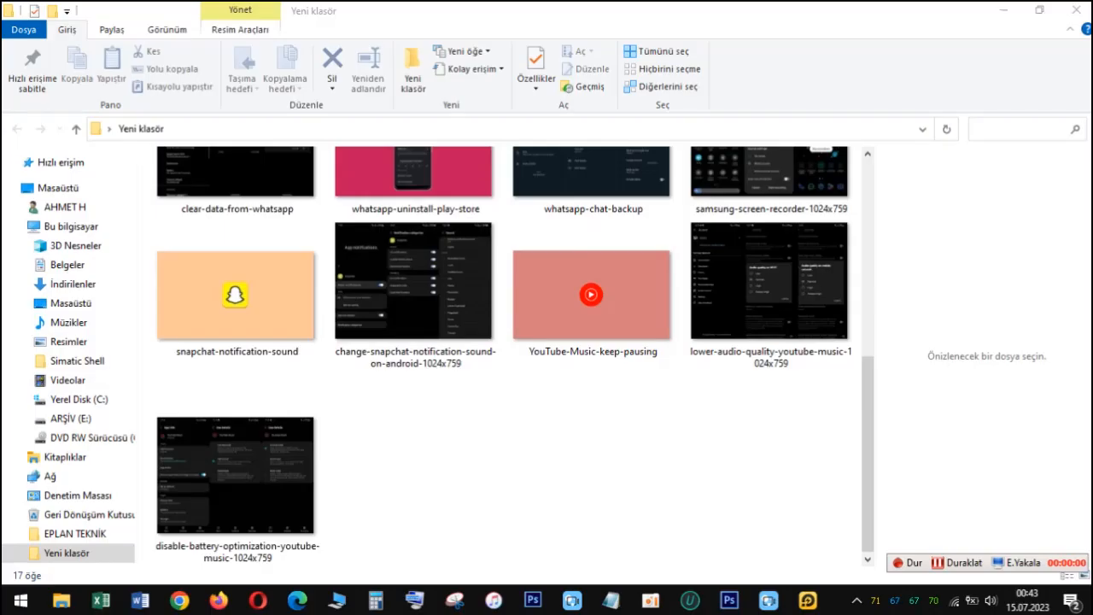
Maximize Notepad and type 'HELLO GUYS FROM CISOLEYA YT CHANNNEL !', then view the YouTube Music image at actual size
left_click(413, 280)
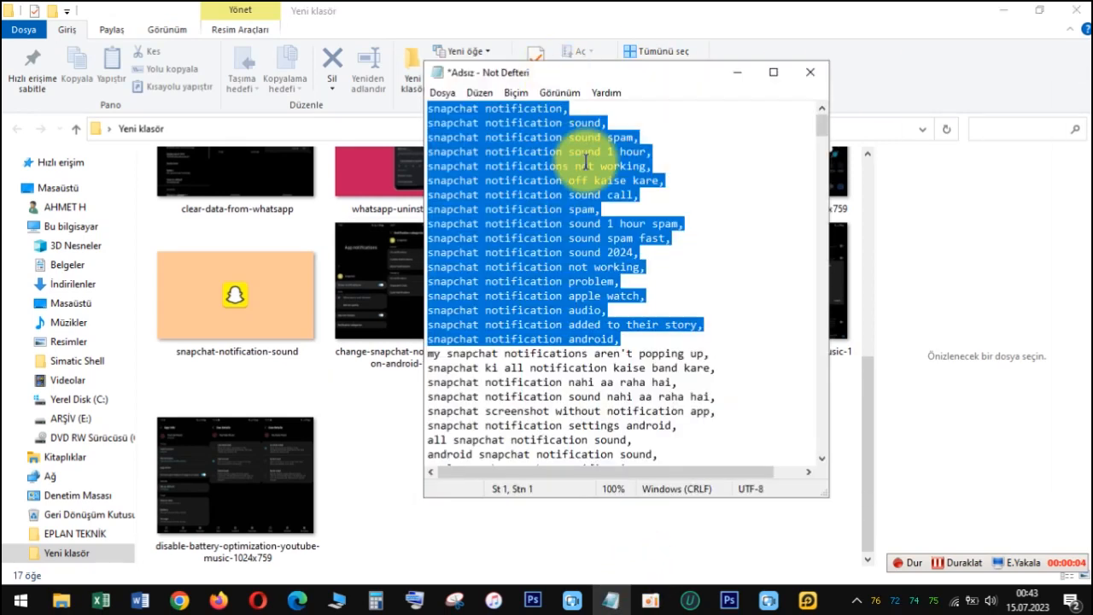
left_click(771, 72)
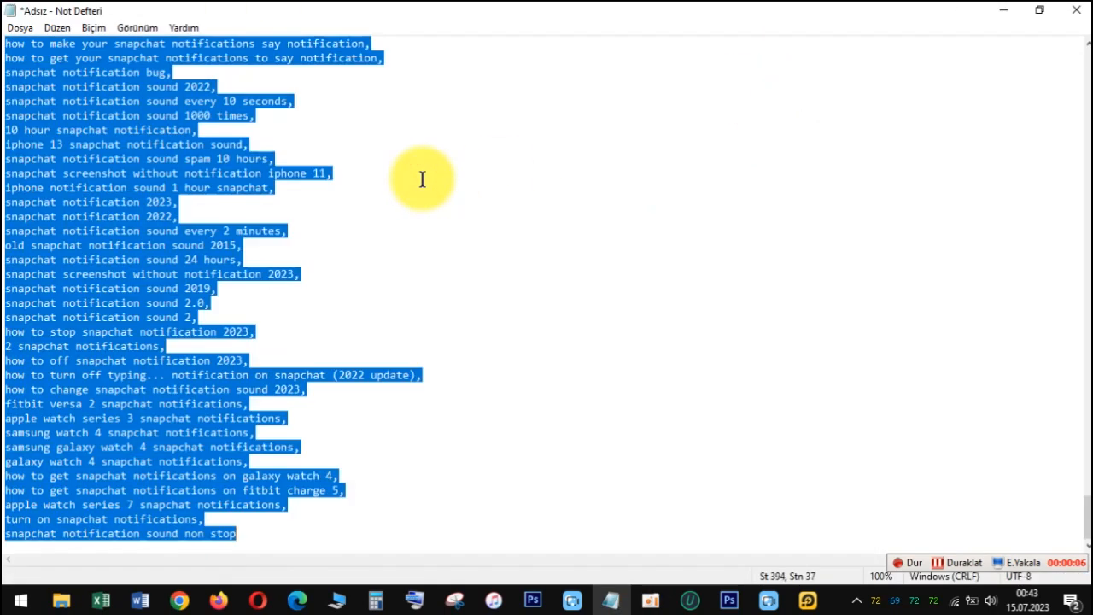
type("HELLO GUYS")
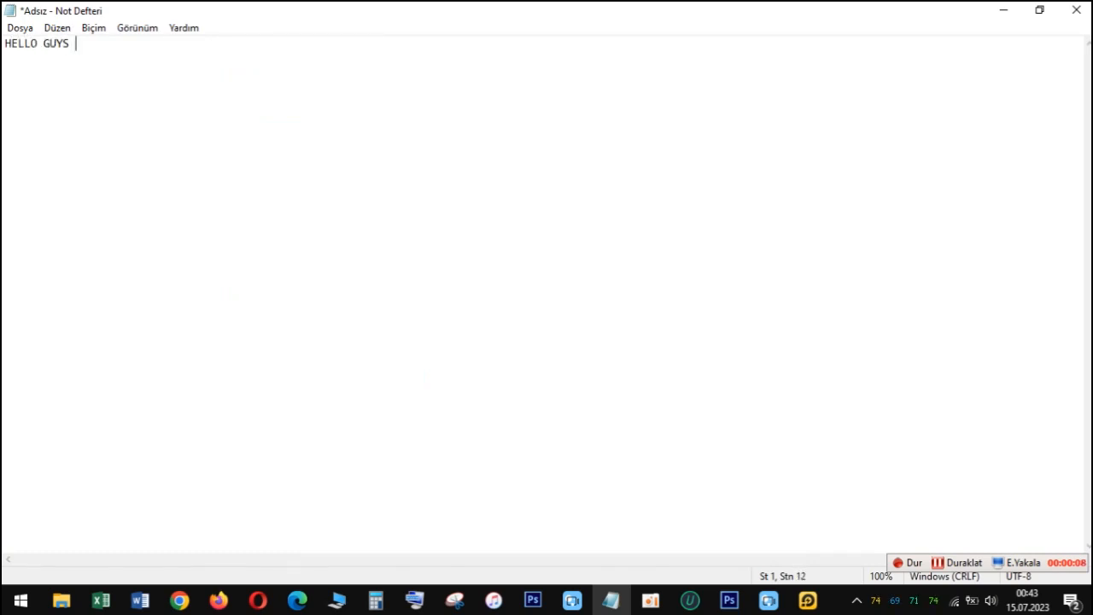
type("FROM CISOLEYA Y")
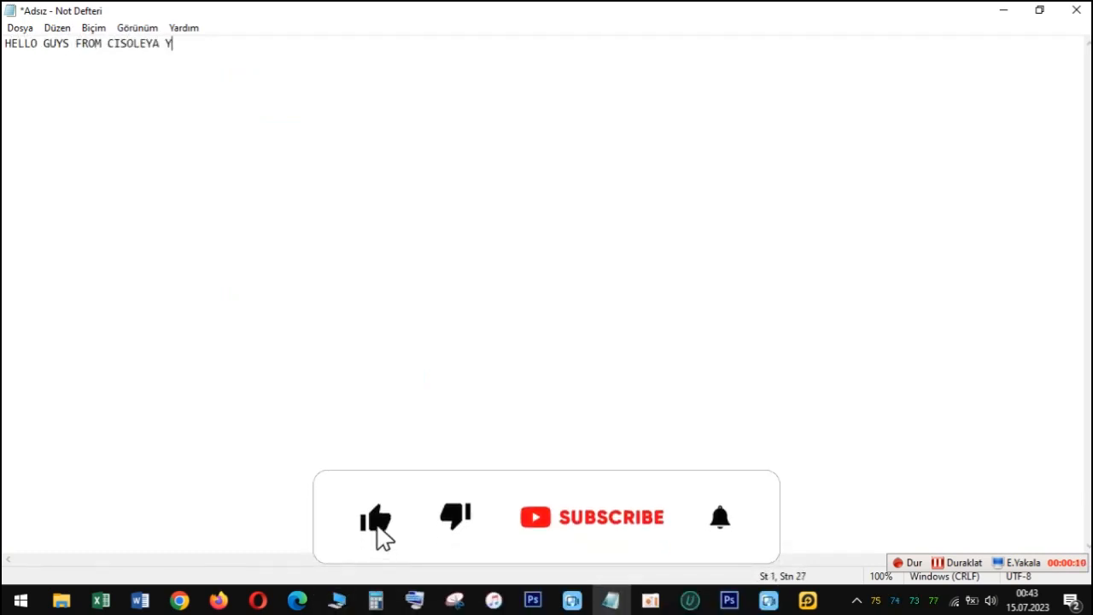
type("T CHANNNEL !")
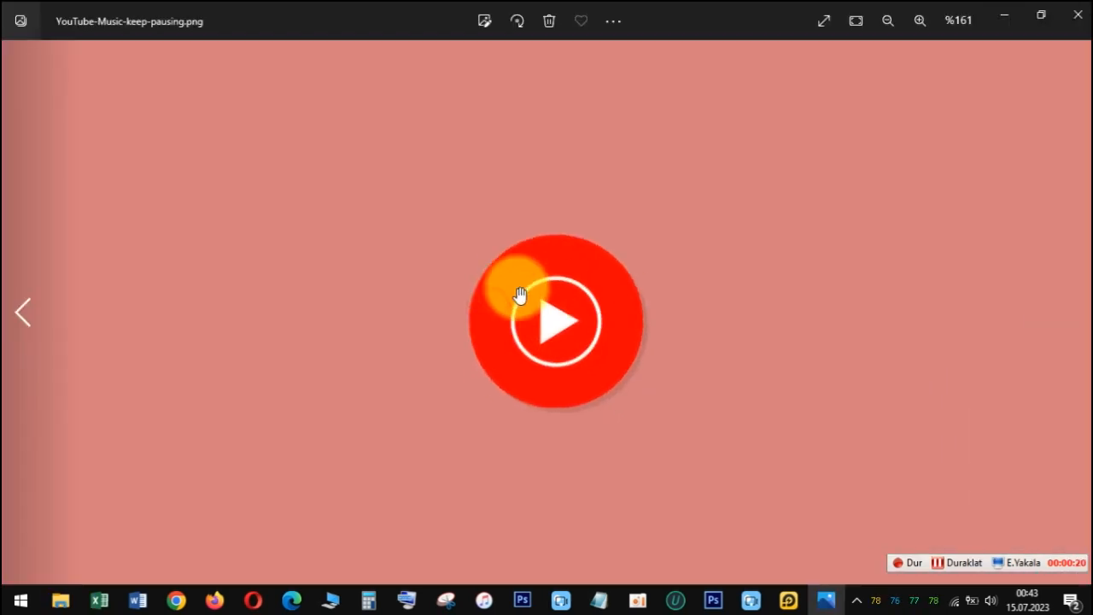
left_click(886, 21)
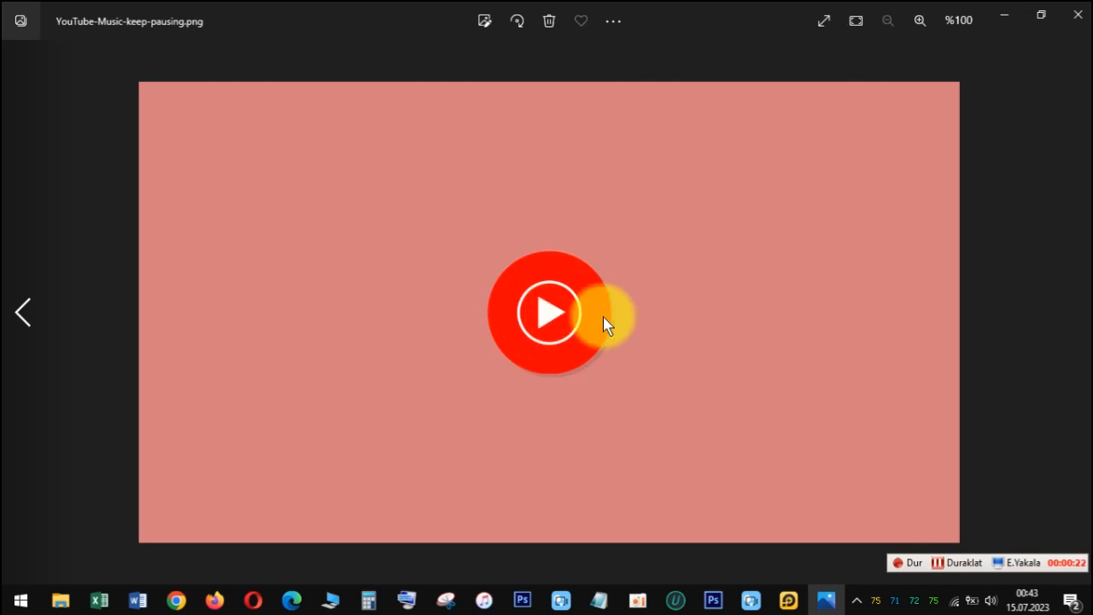
mouse_move(1084, 287)
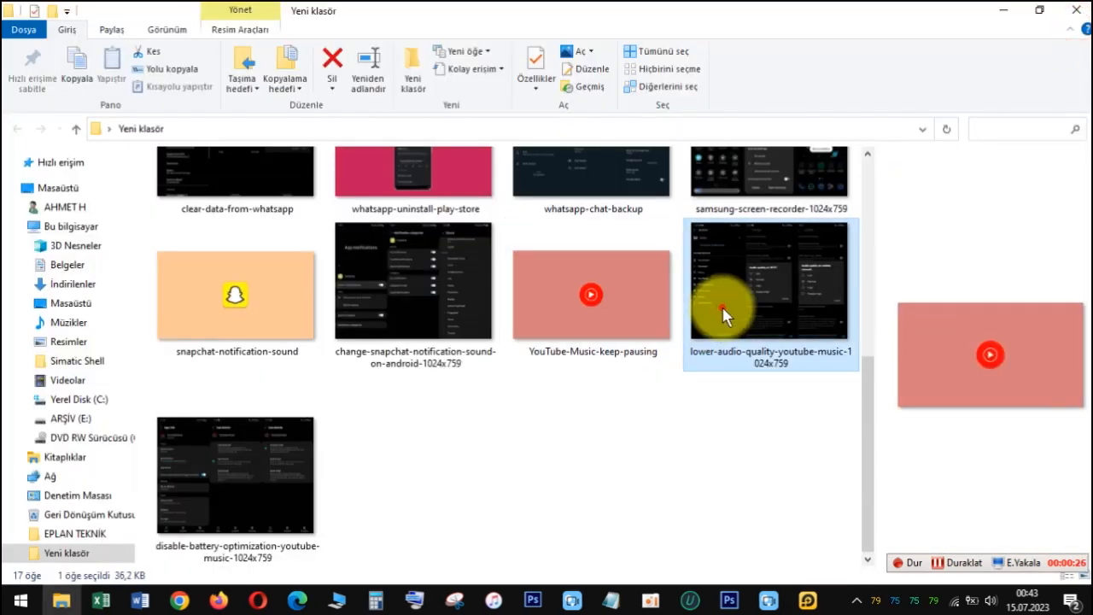
View the lower-audio-quality-youtube-music-1024x759 screenshot with its Wi-Fi and mobile audio quality options
double_click(768, 280)
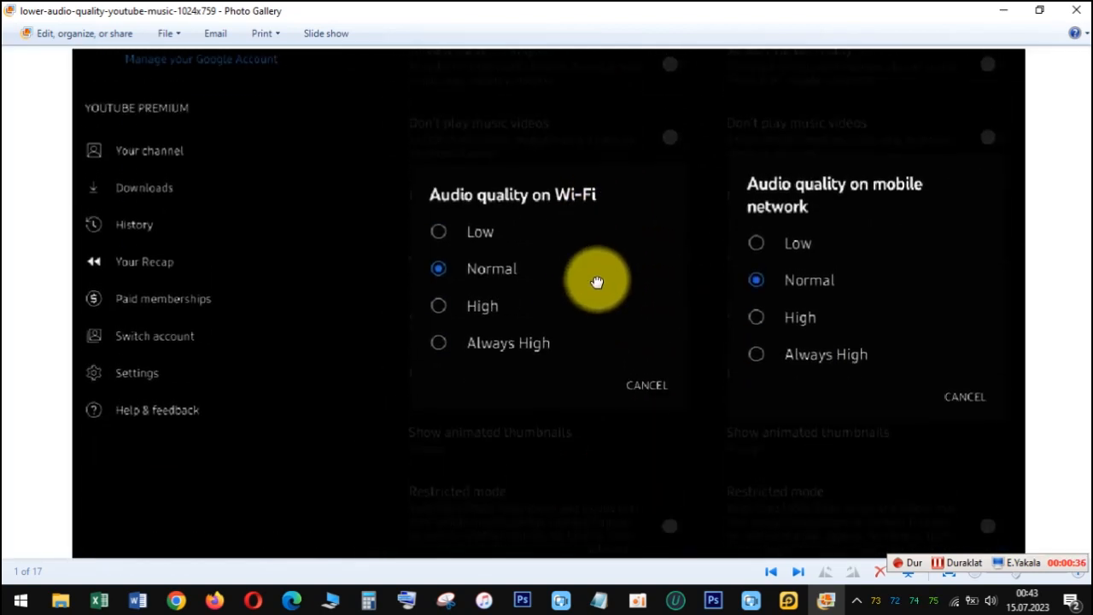
scroll("up", 3)
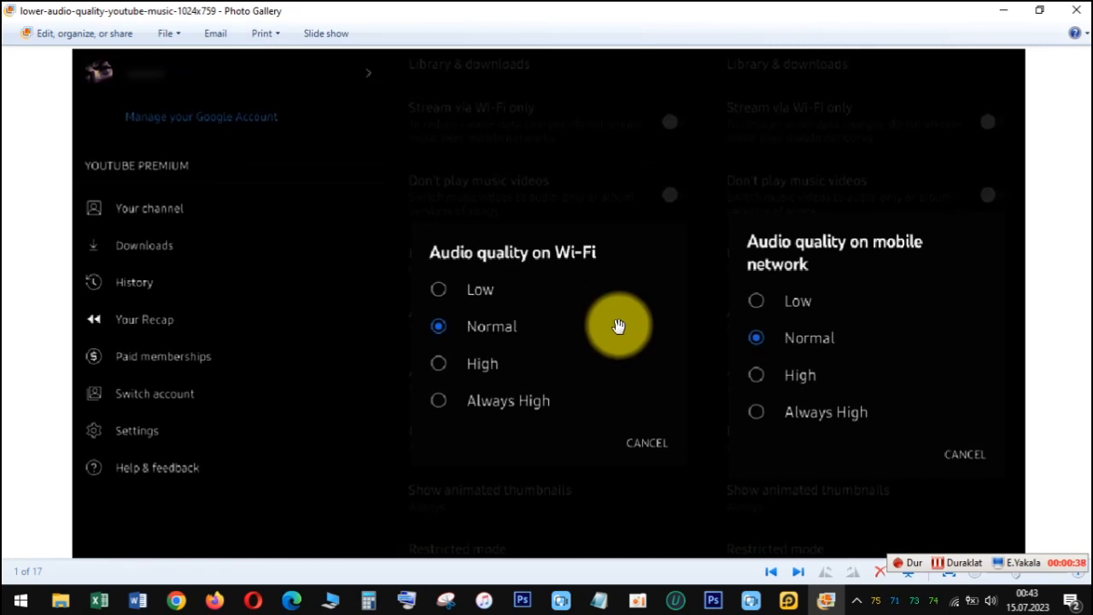
mouse_move(618, 327)
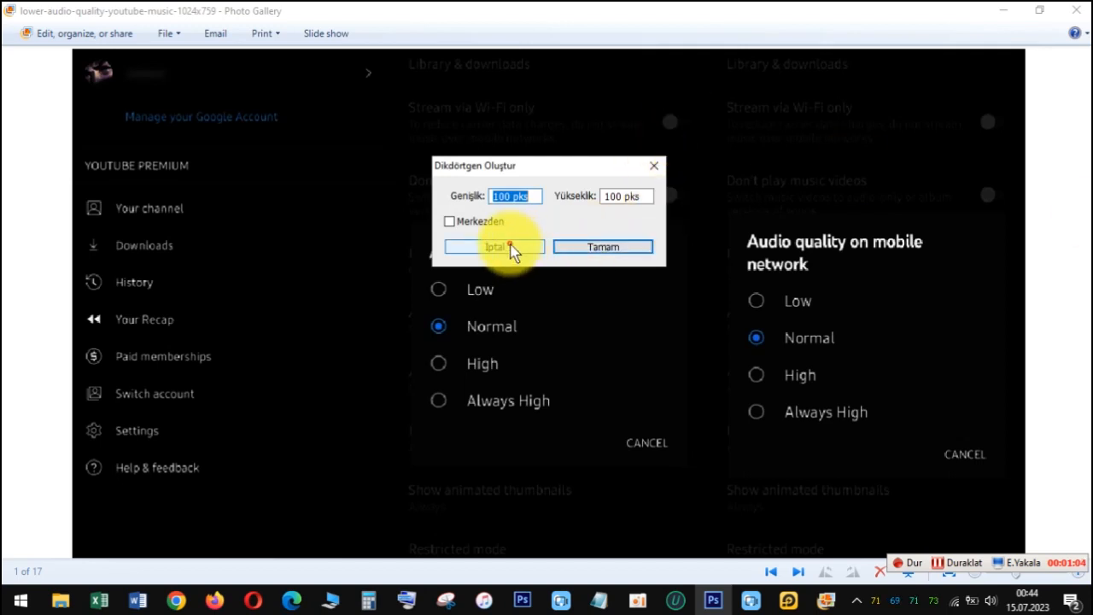
Dismiss the Create Rectangle prompt and return to the Yeni klasör screenshots folder
left_click(494, 246)
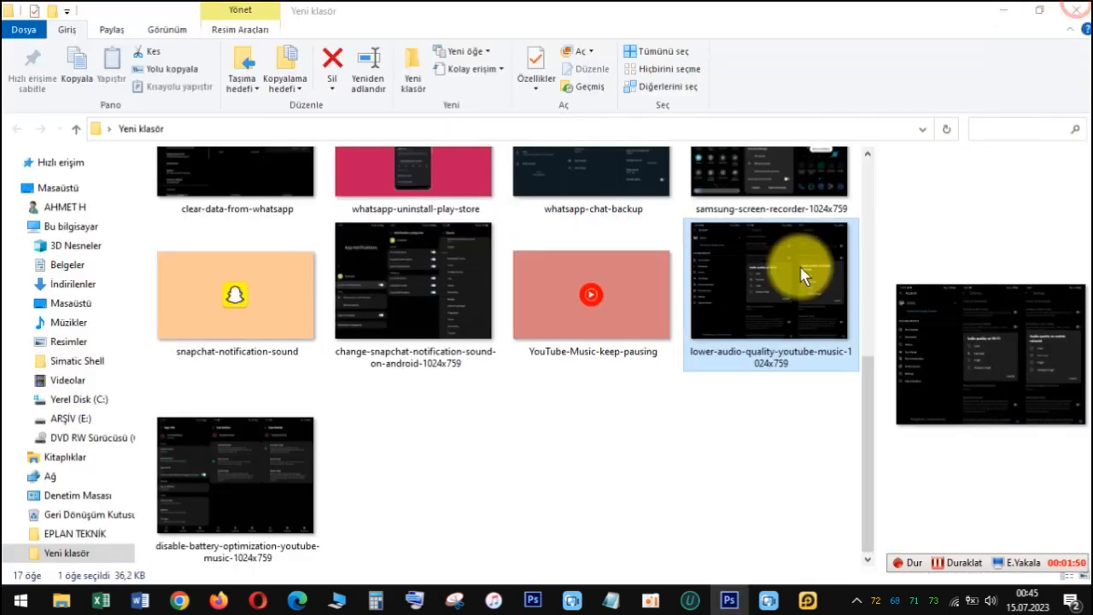
View the disable-battery-optimization-youtube-music-1024x759 screenshot showing app info and battery usage options
double_click(236, 475)
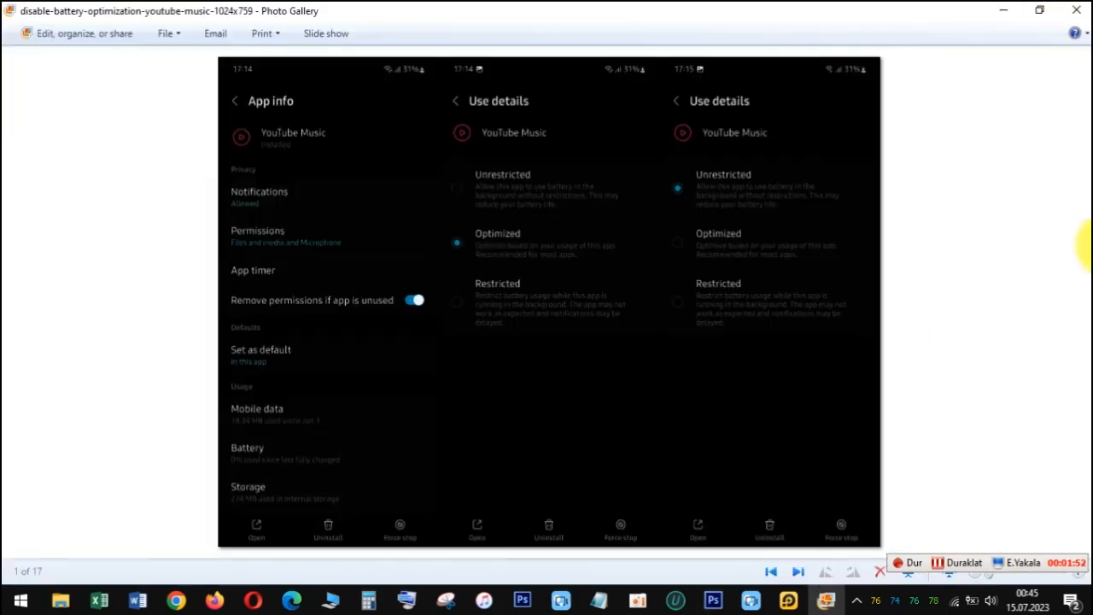
mouse_move(630, 239)
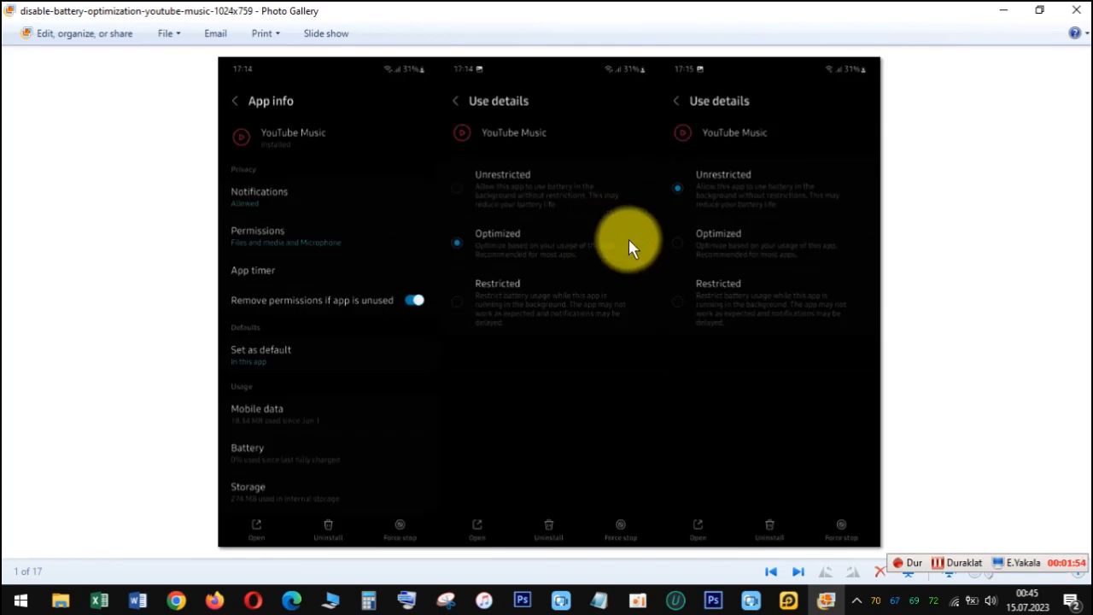
mouse_move(713, 306)
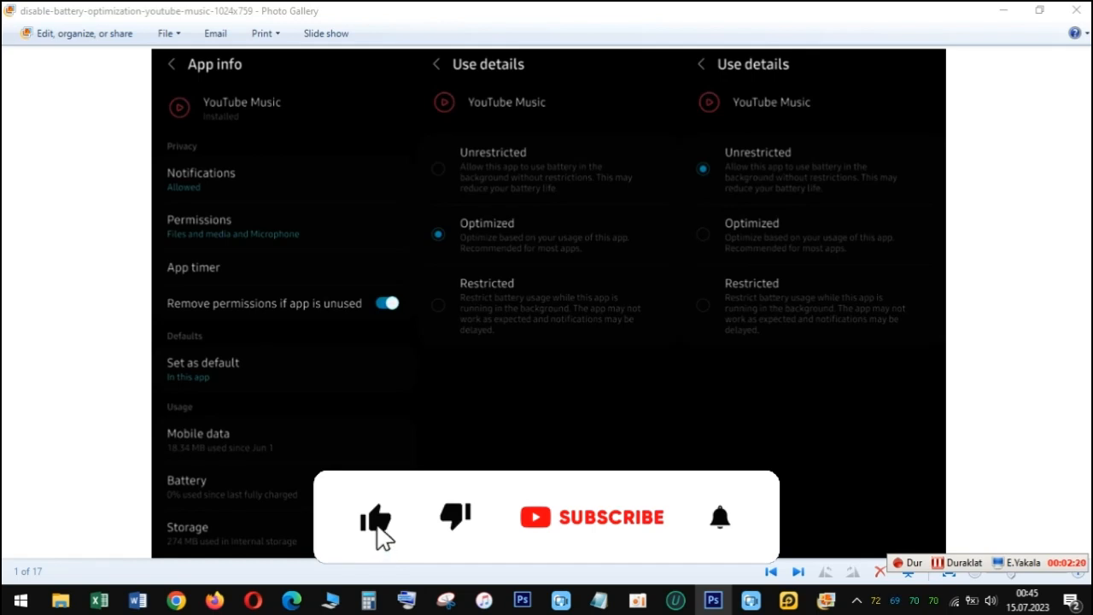
left_click(376, 516)
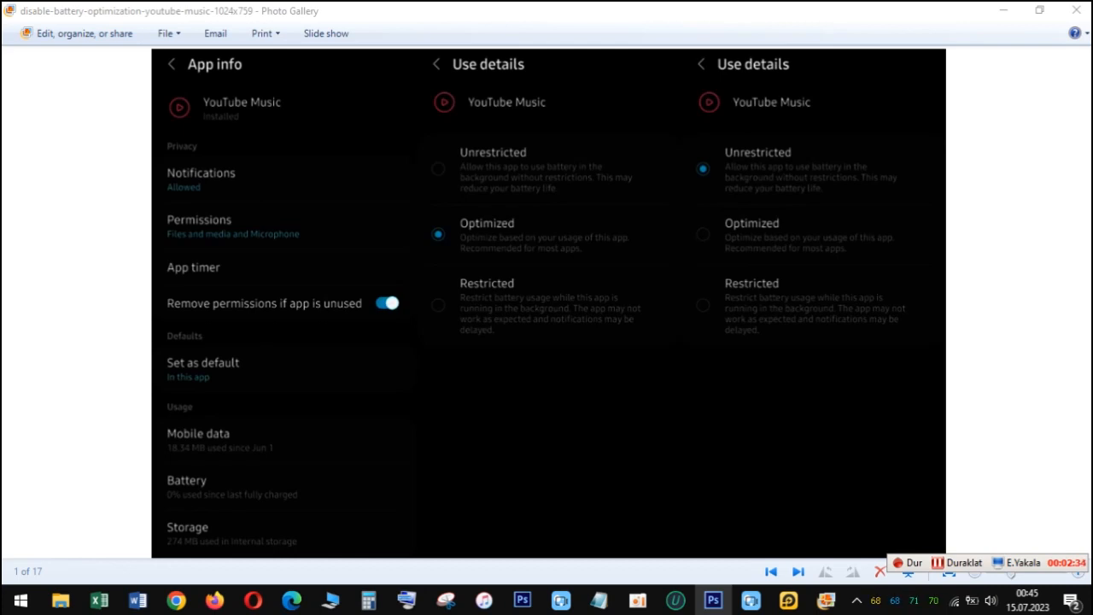
mouse_move(754, 243)
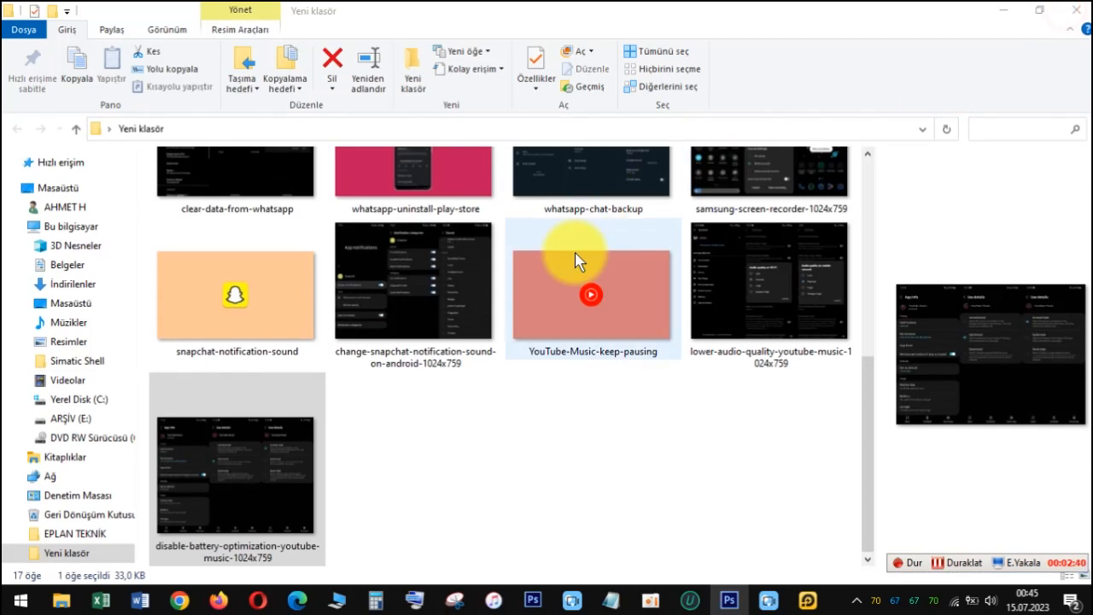
scroll("up", 3)
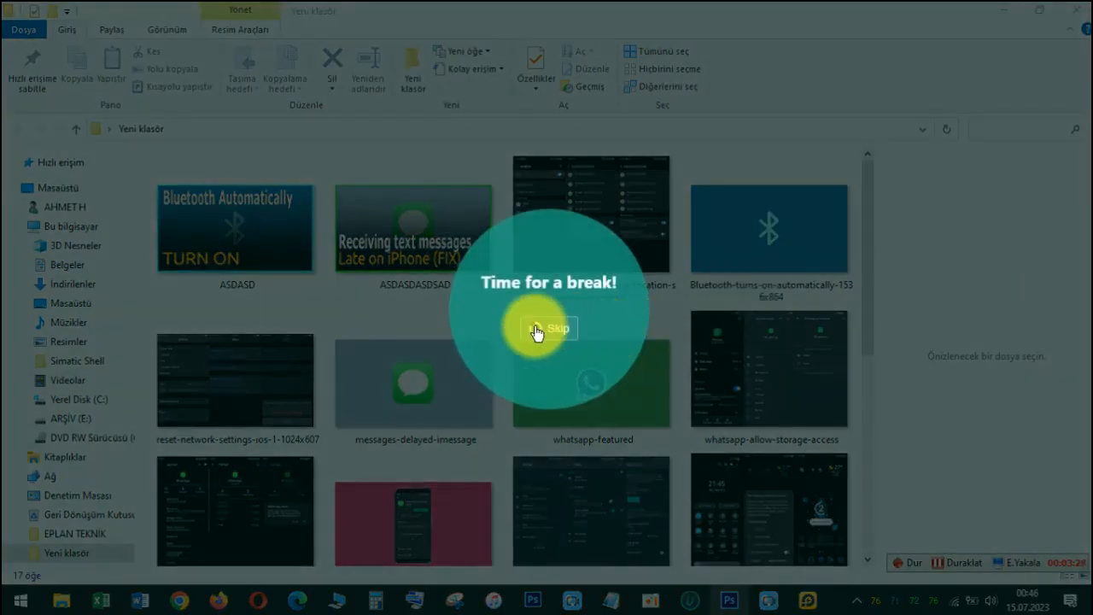
left_click(550, 328)
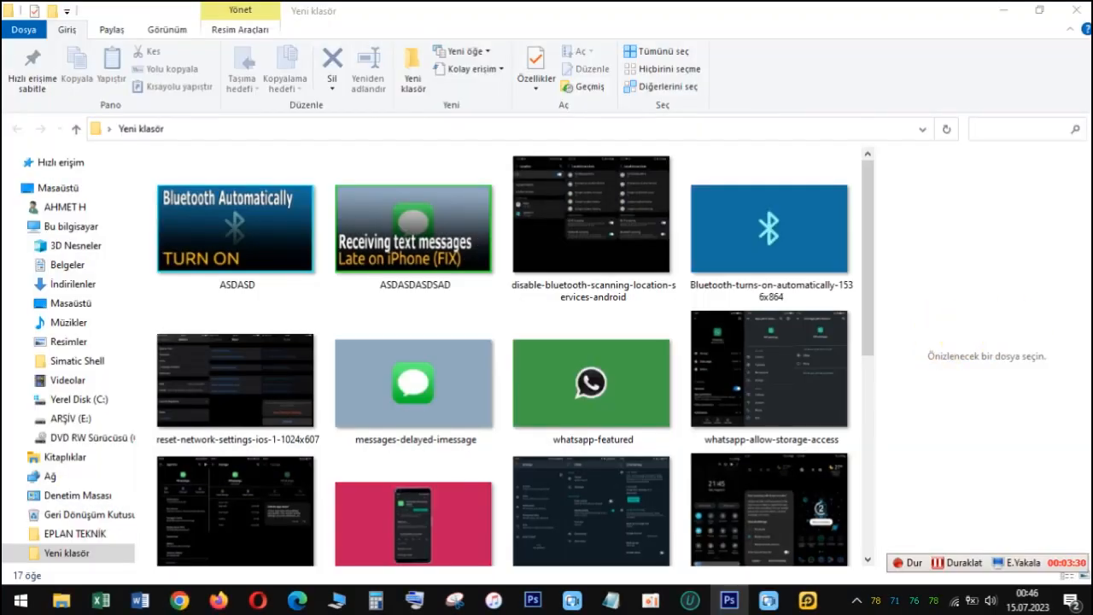